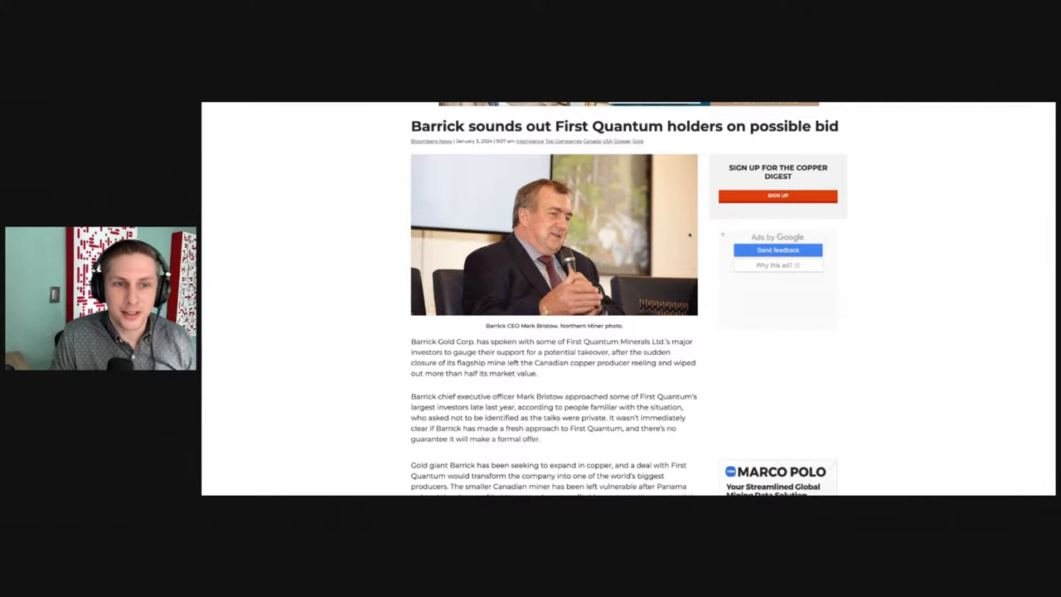
scroll("down", 3)
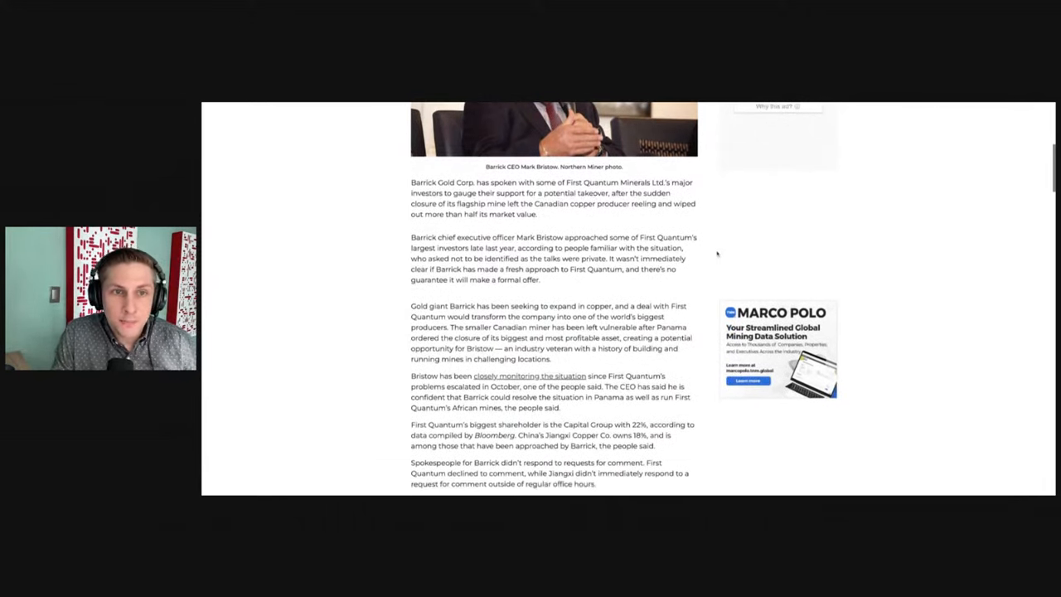
scroll("down", 3)
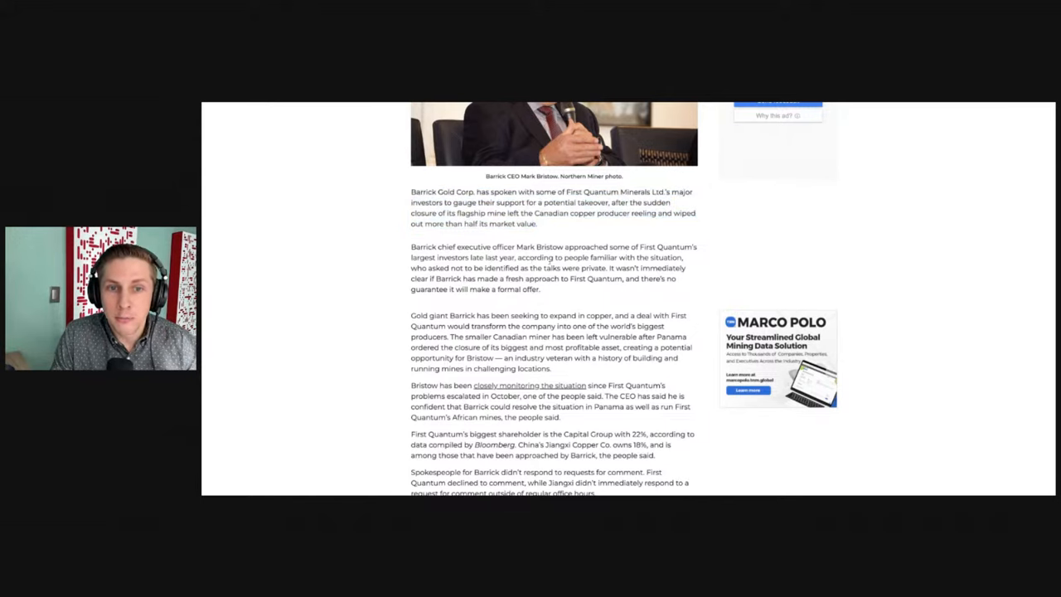
scroll("down", 3)
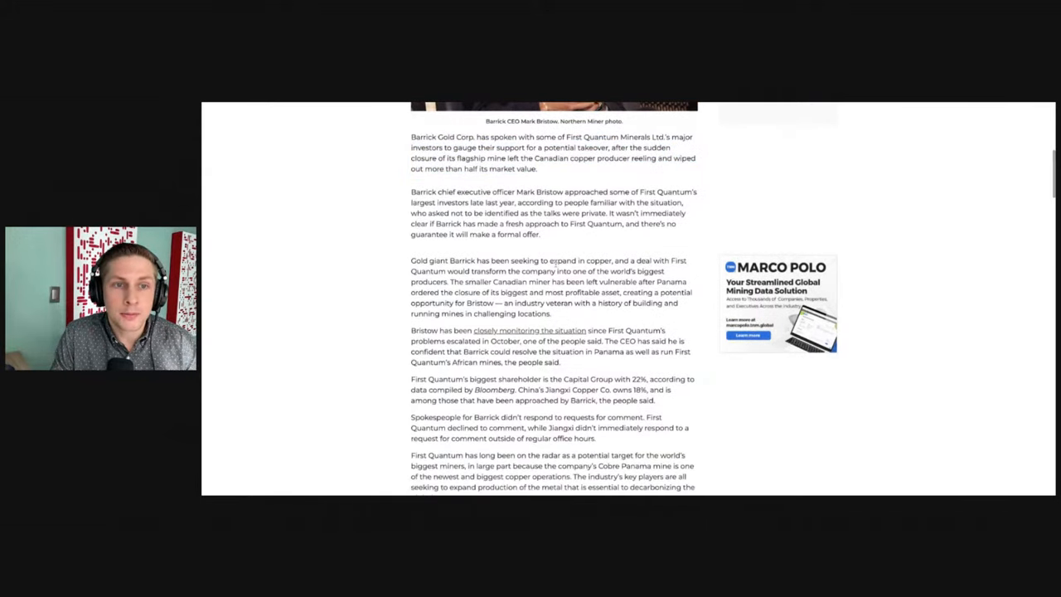
scroll("down", 3)
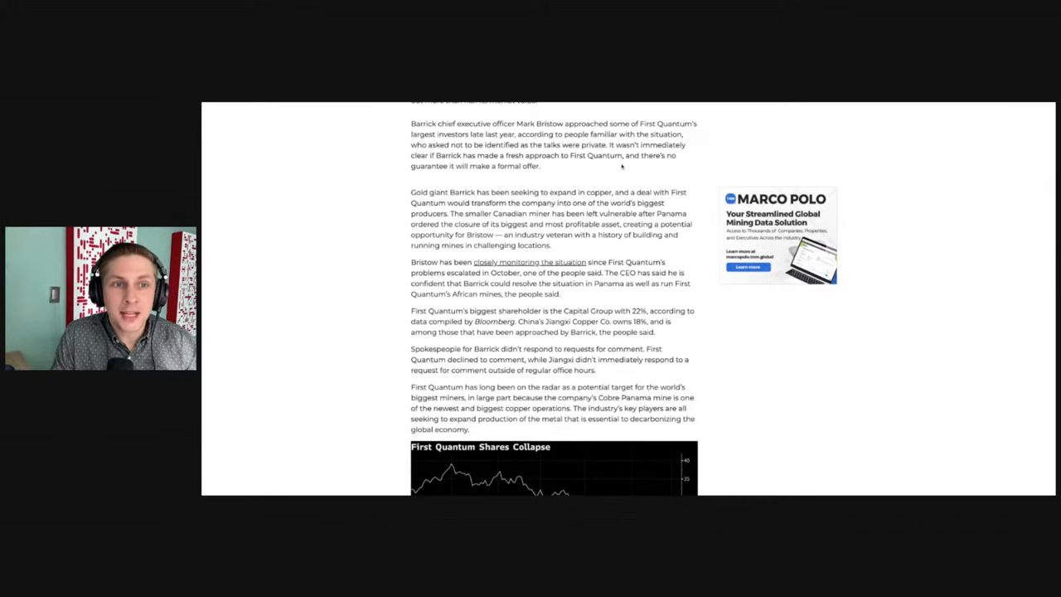
mouse_move(617, 169)
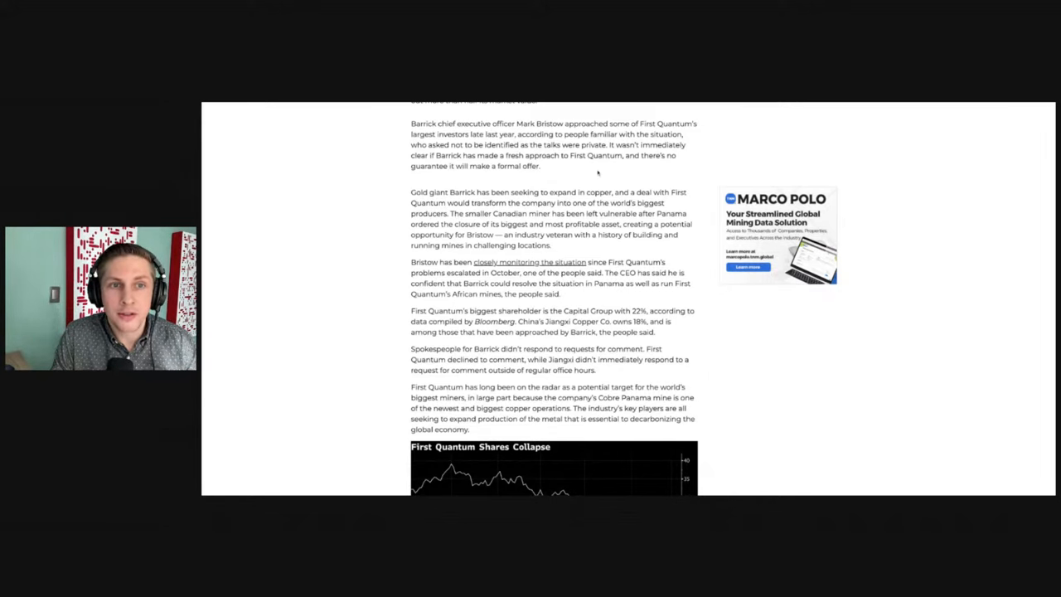
scroll("down", 3)
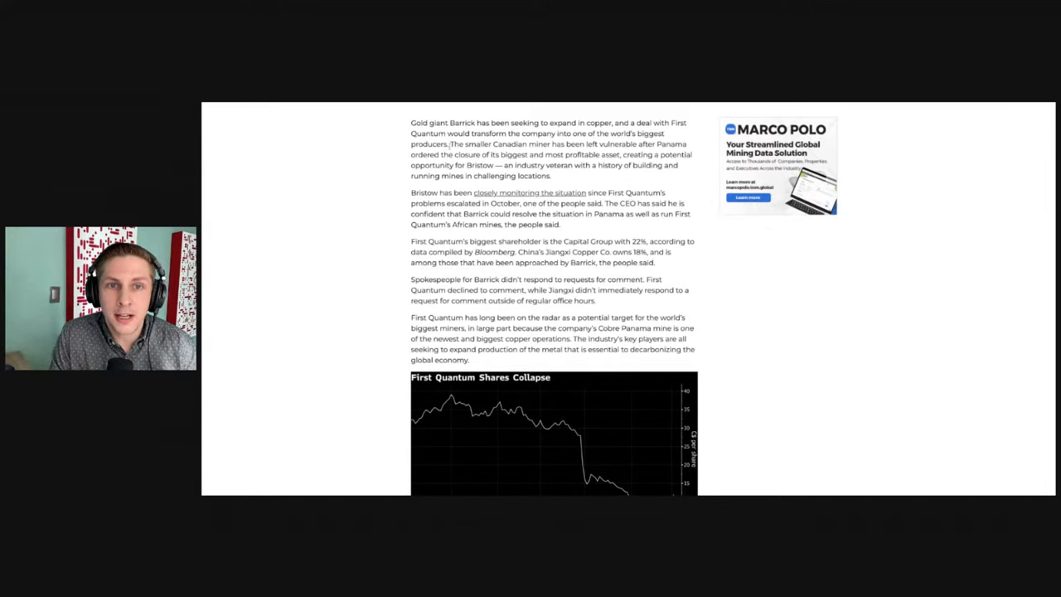
scroll("down", 3)
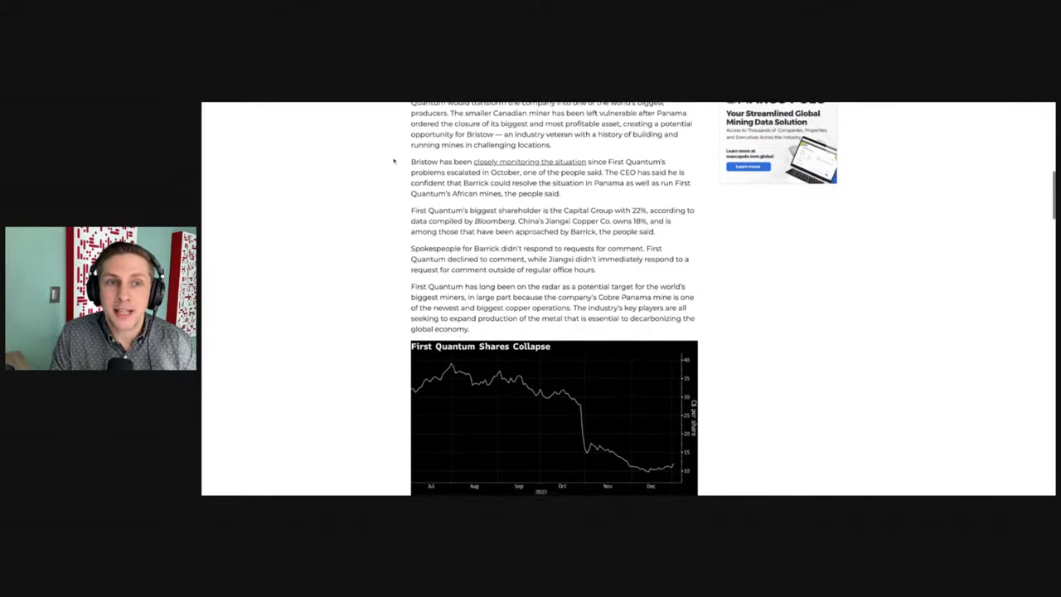
scroll("down", 3)
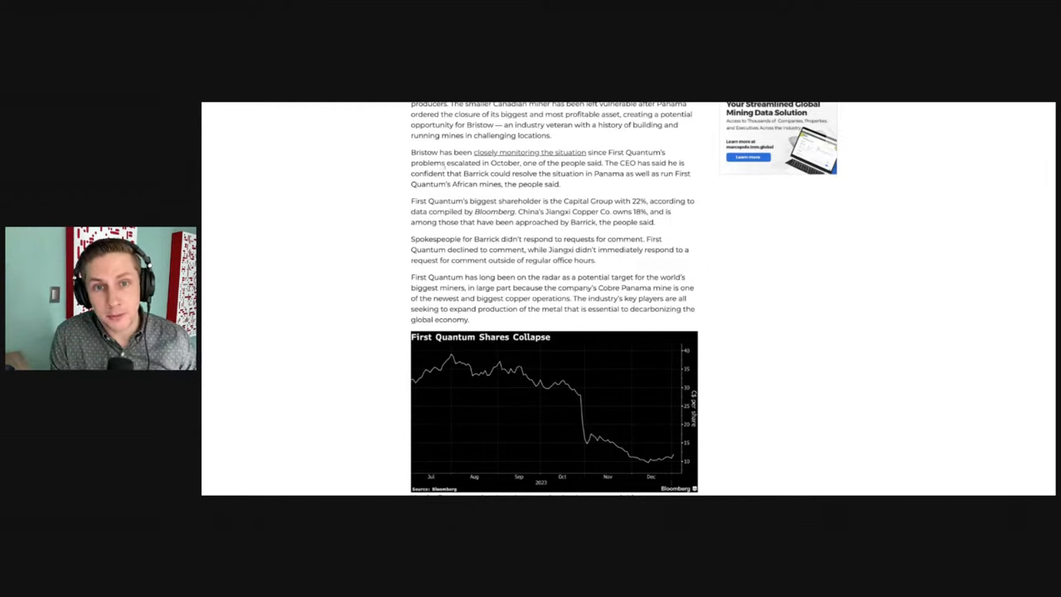
scroll("down", 3)
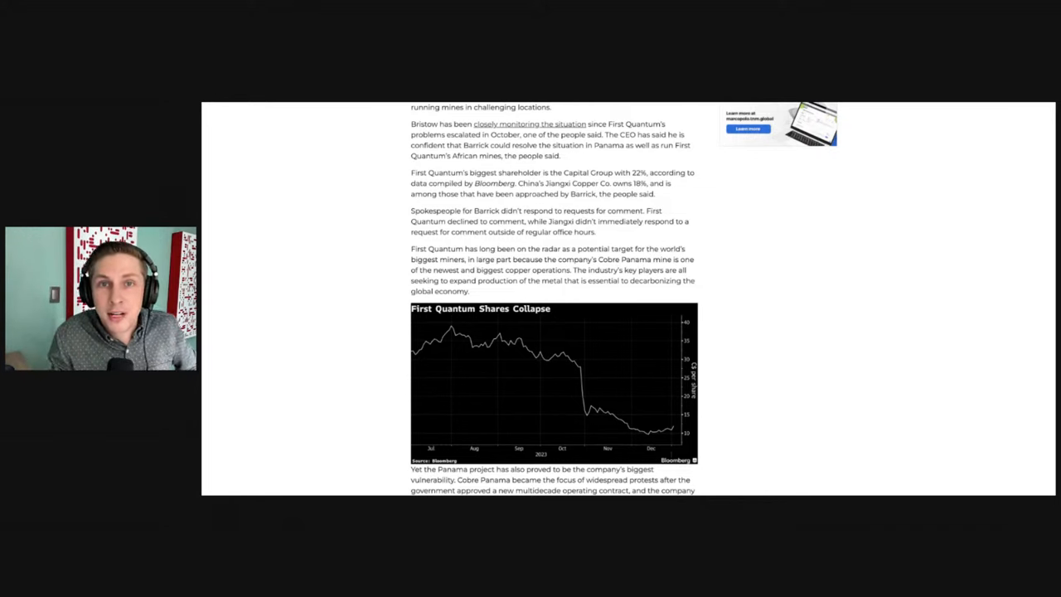
mouse_move(560, 169)
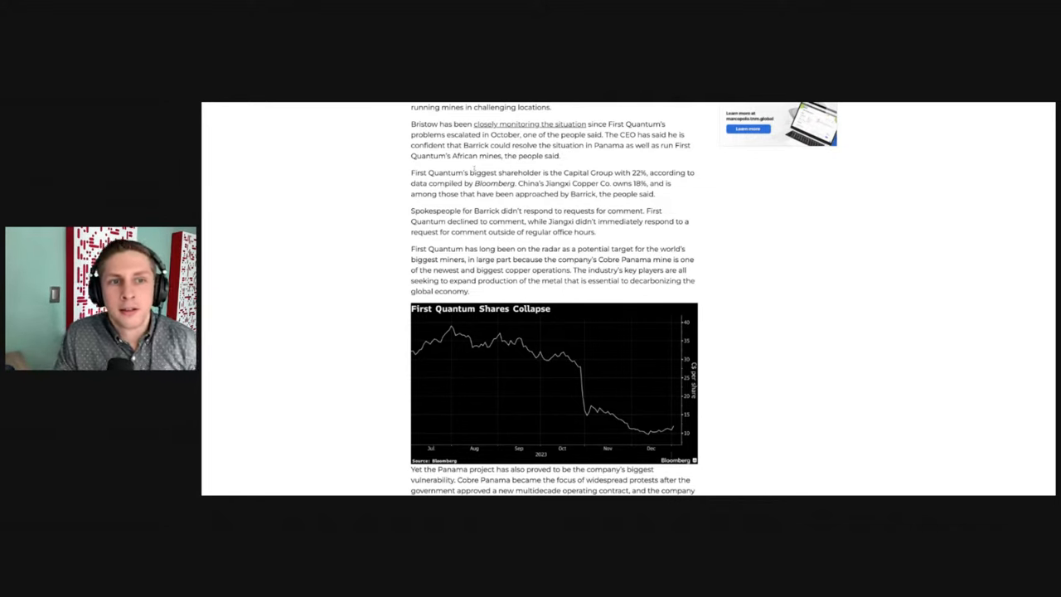
scroll("down", 3)
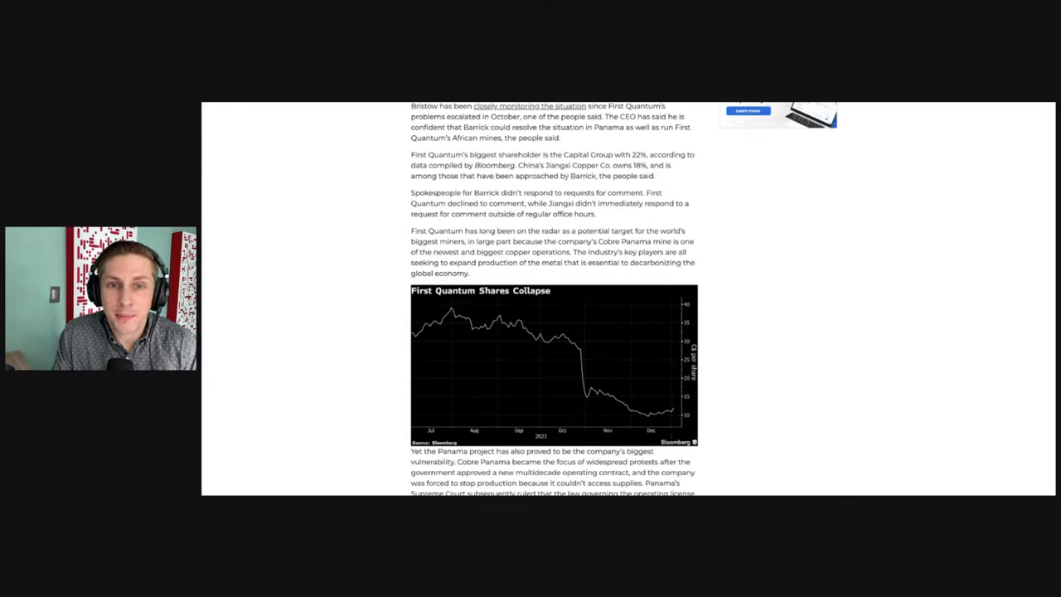
scroll("down", 3)
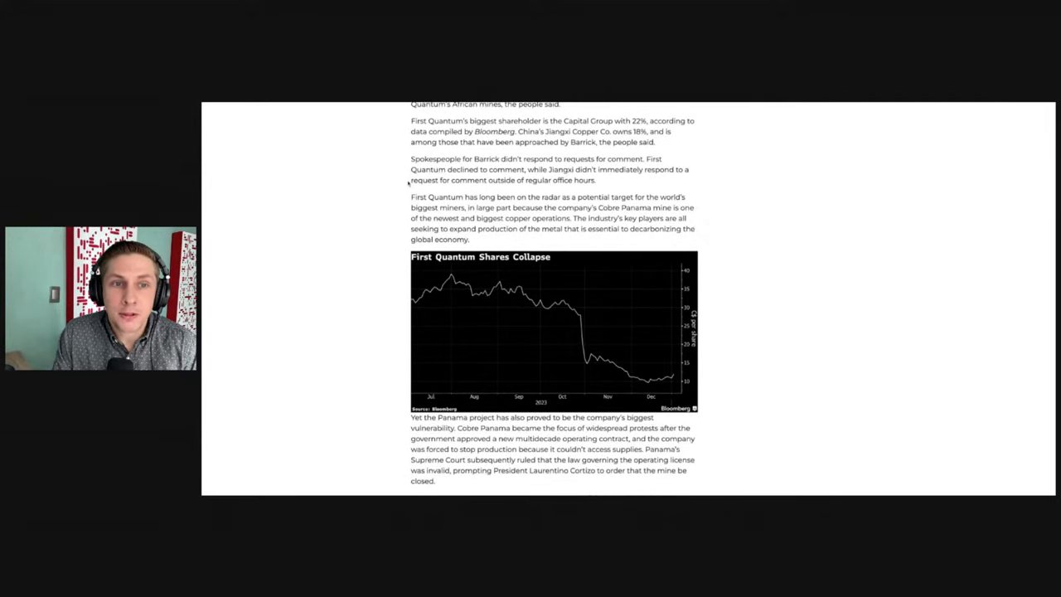
scroll("down", 3)
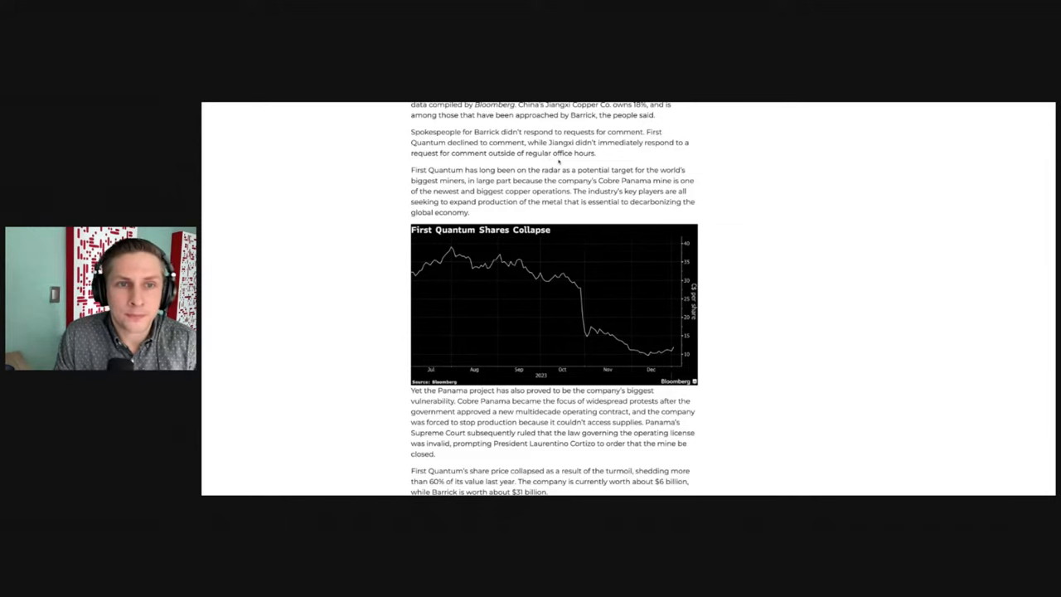
scroll("down", 3)
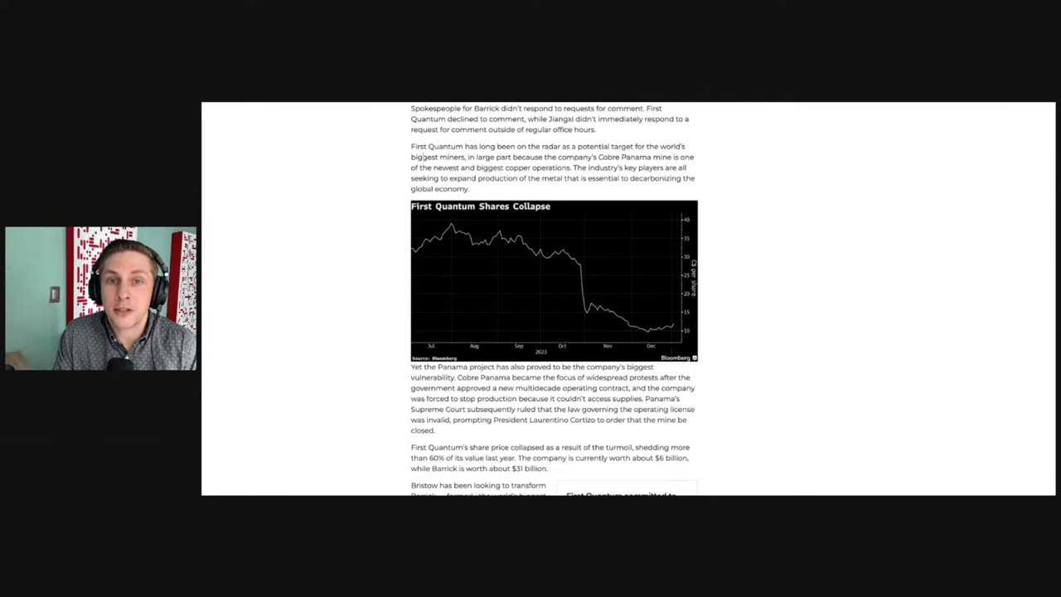
scroll("down", 3)
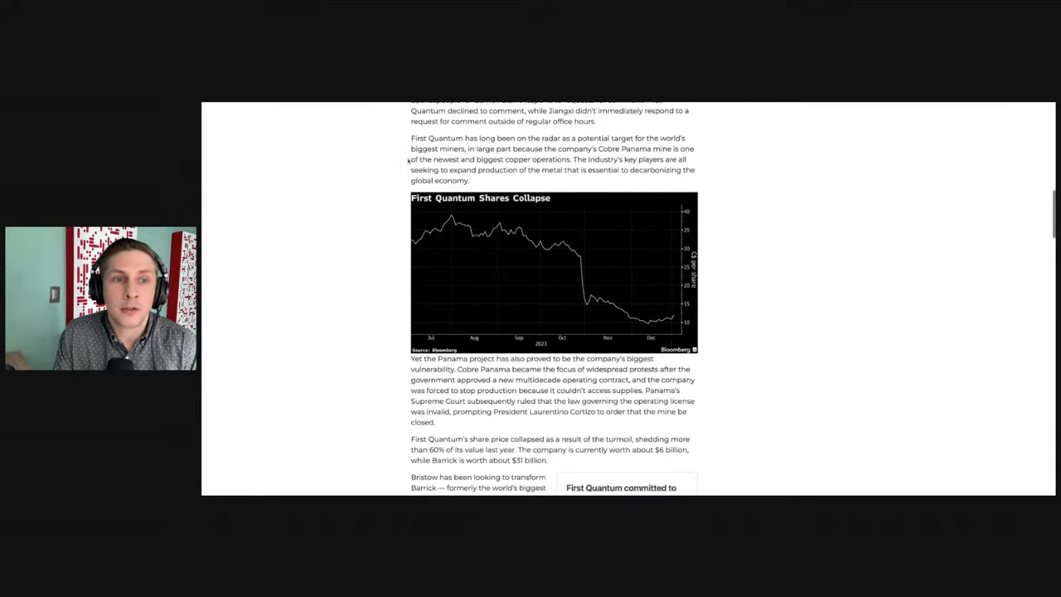
scroll("down", 3)
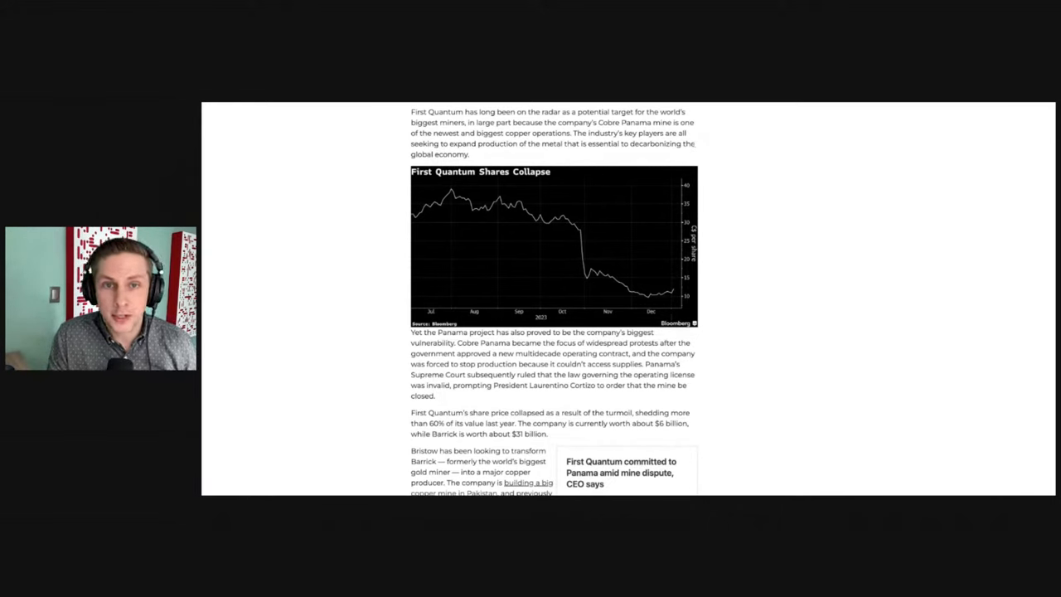
scroll("down", 3)
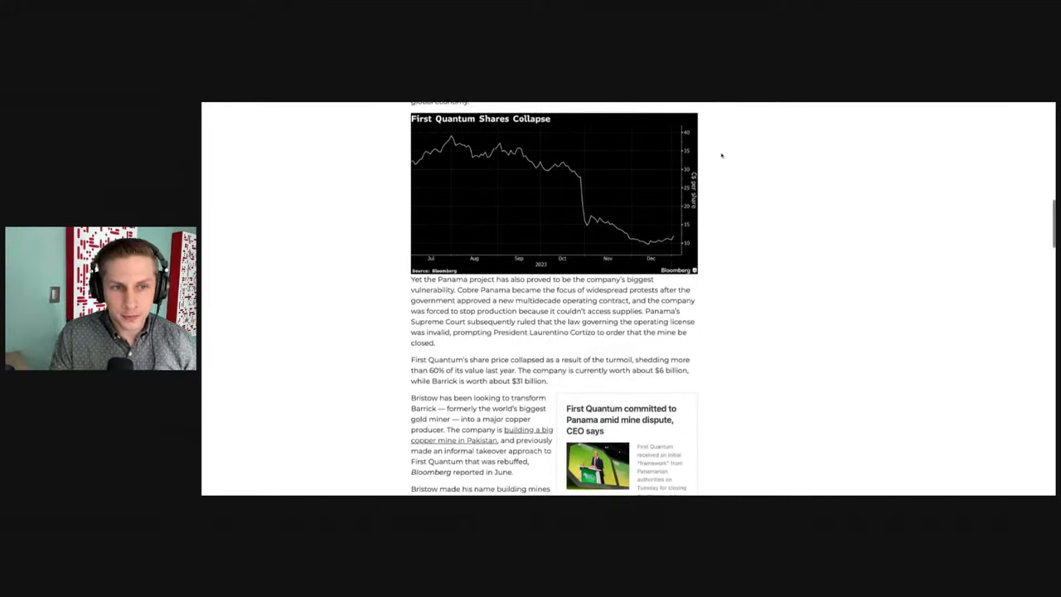
scroll("down", 3)
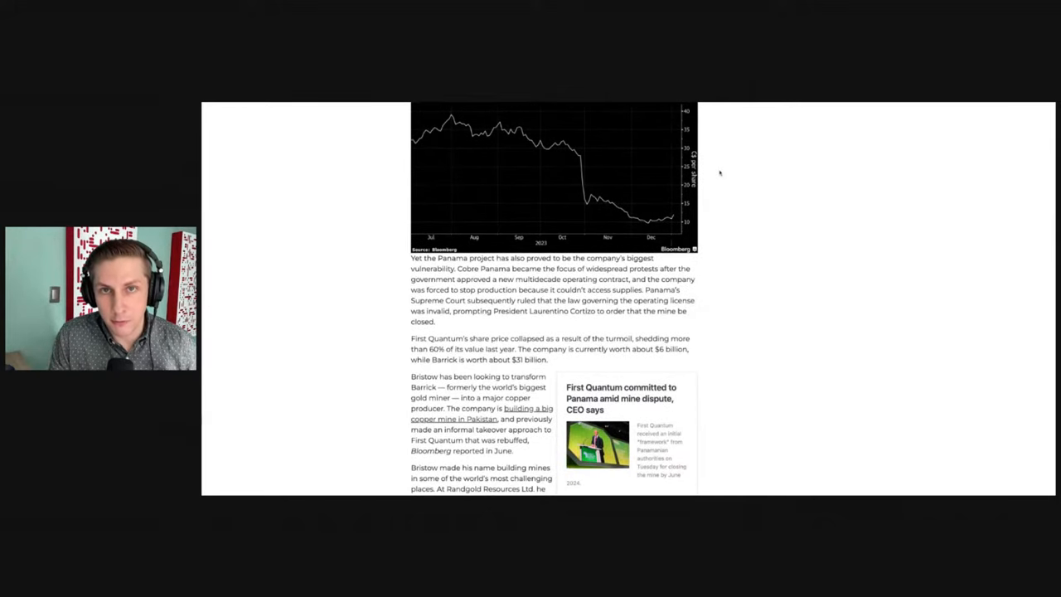
scroll("down", 3)
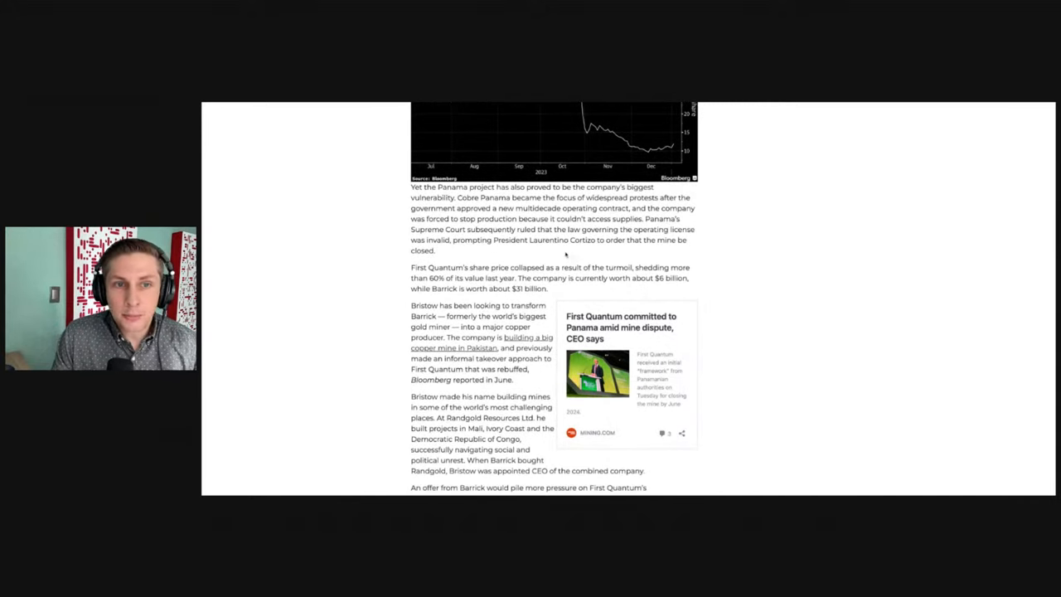
scroll("down", 3)
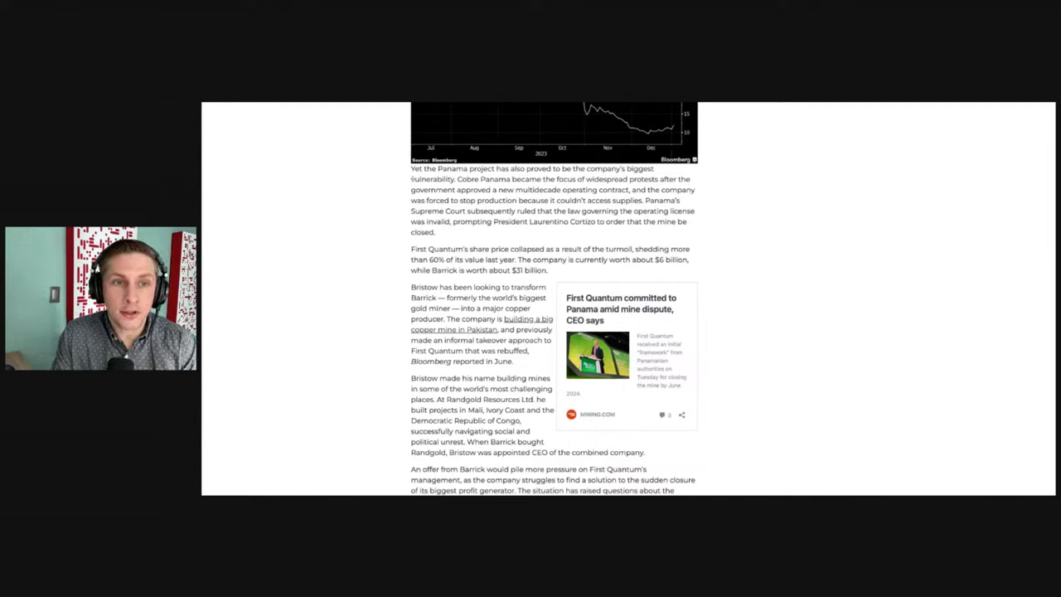
mouse_move(401, 182)
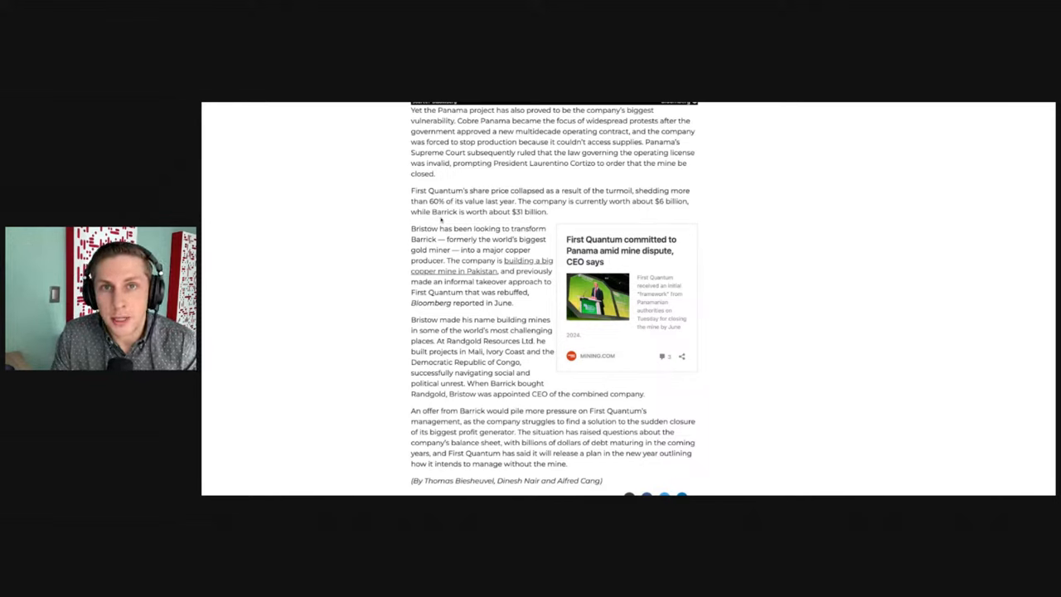
scroll("down", 3)
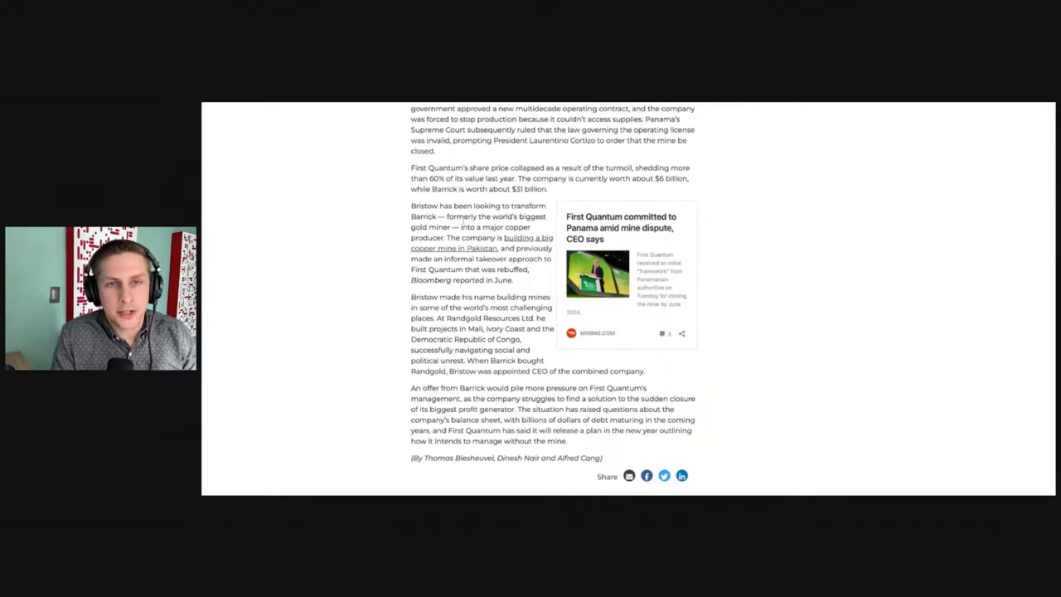
scroll("down", 3)
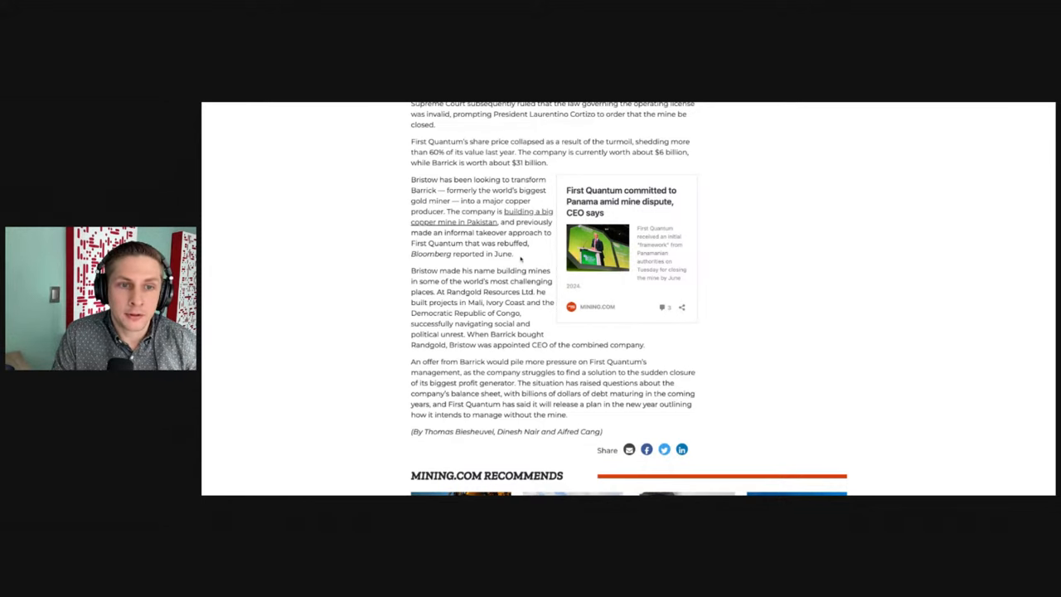
scroll("down", 3)
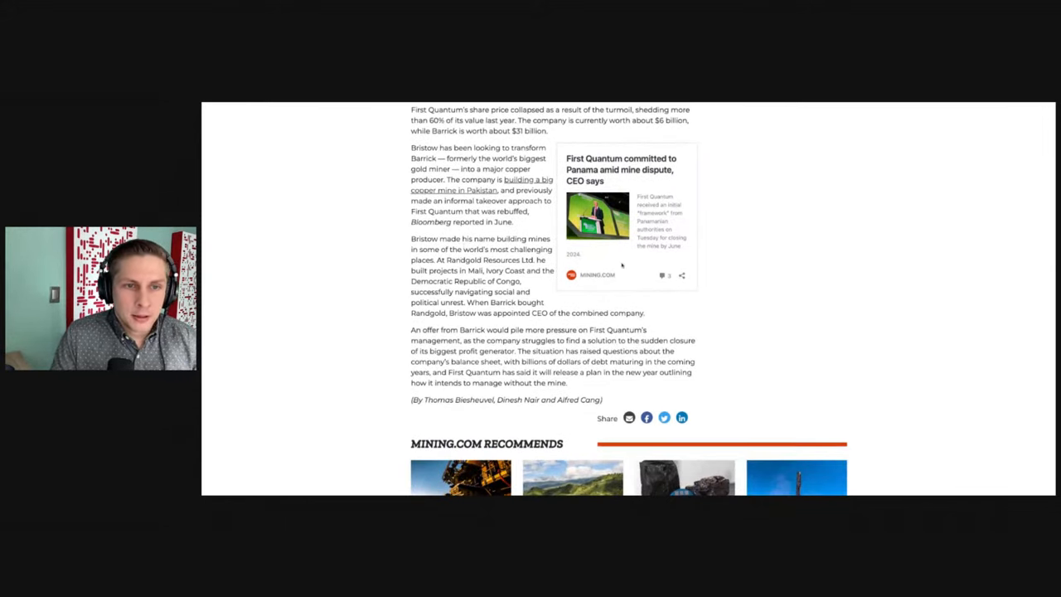
scroll("down", 3)
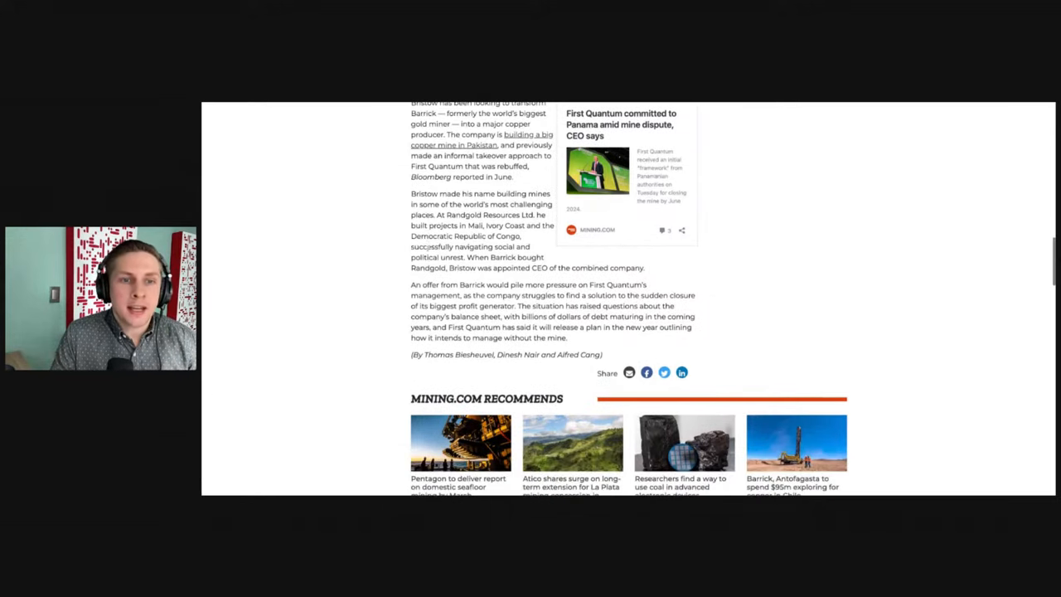
scroll("down", 3)
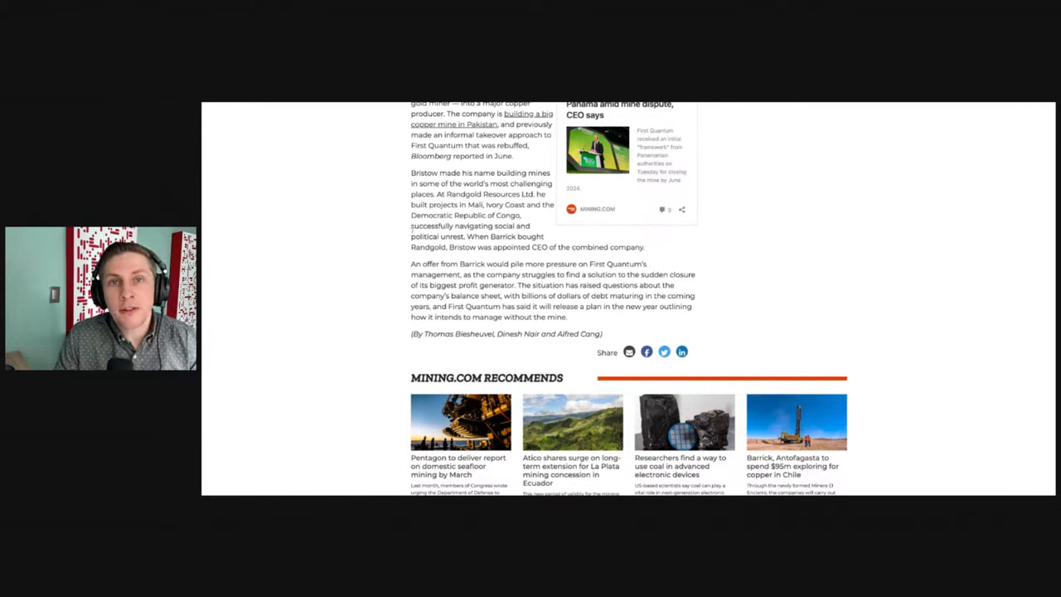
scroll("down", 3)
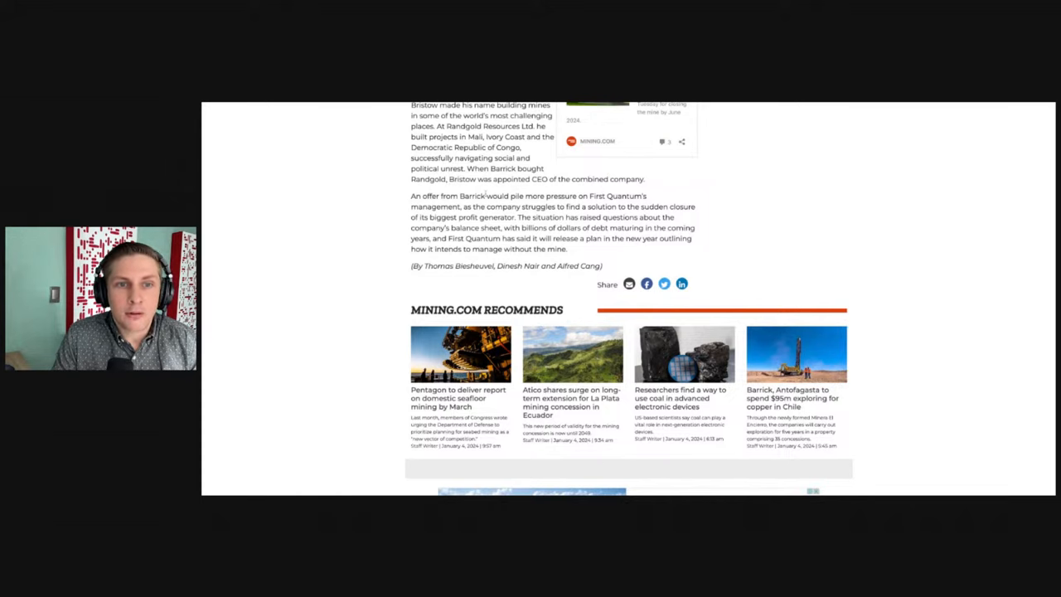
scroll("down", 3)
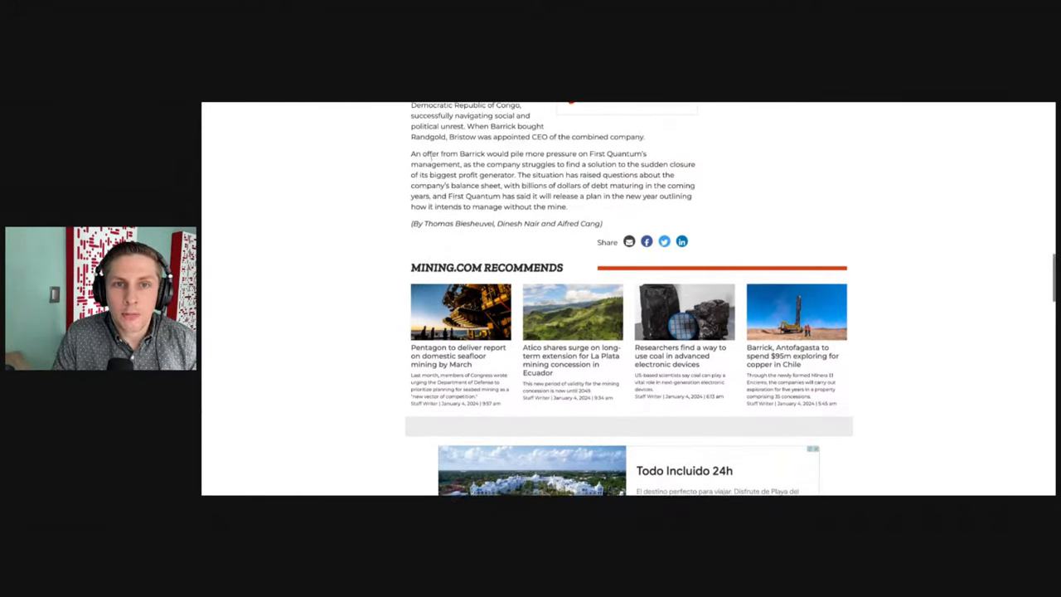
scroll("down", 3)
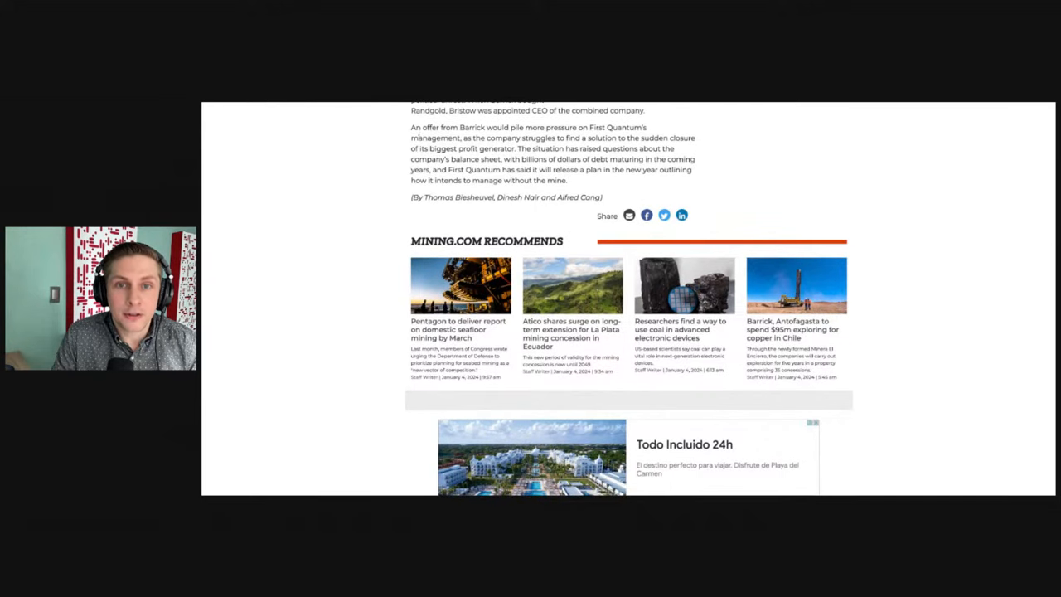
scroll("down", 3)
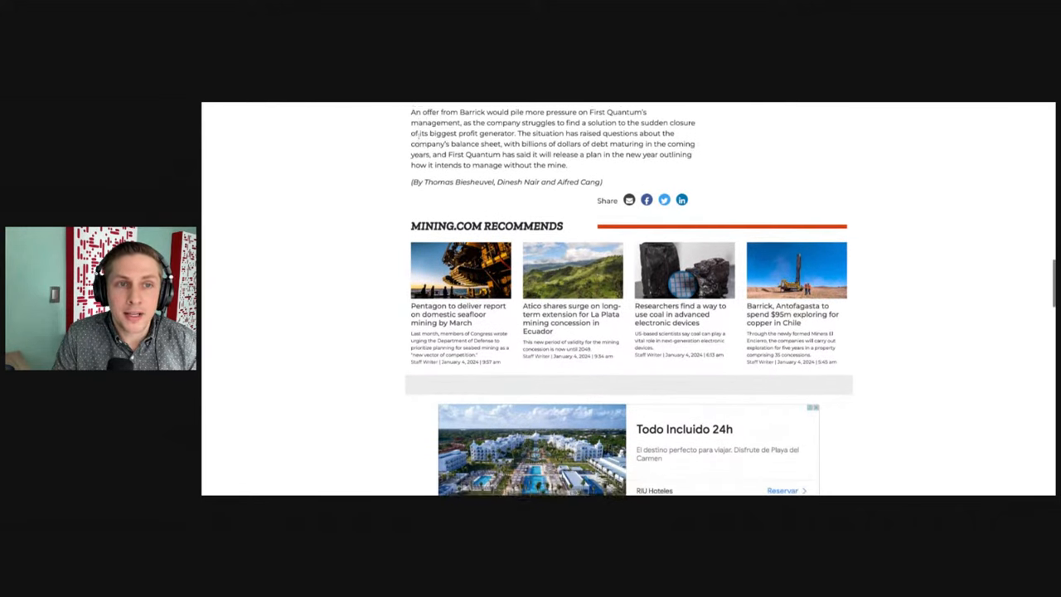
scroll("down", 3)
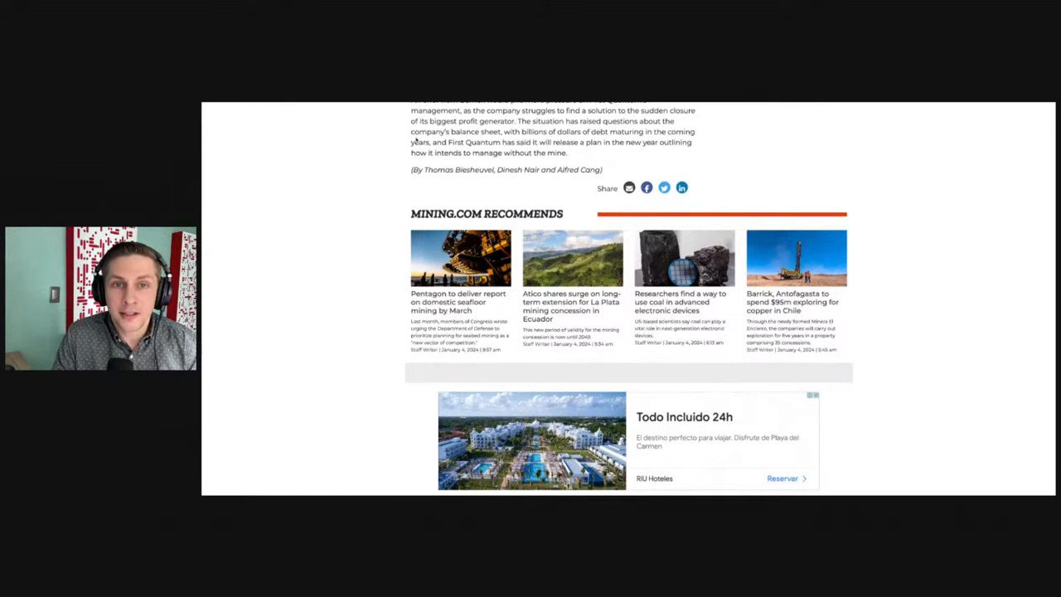